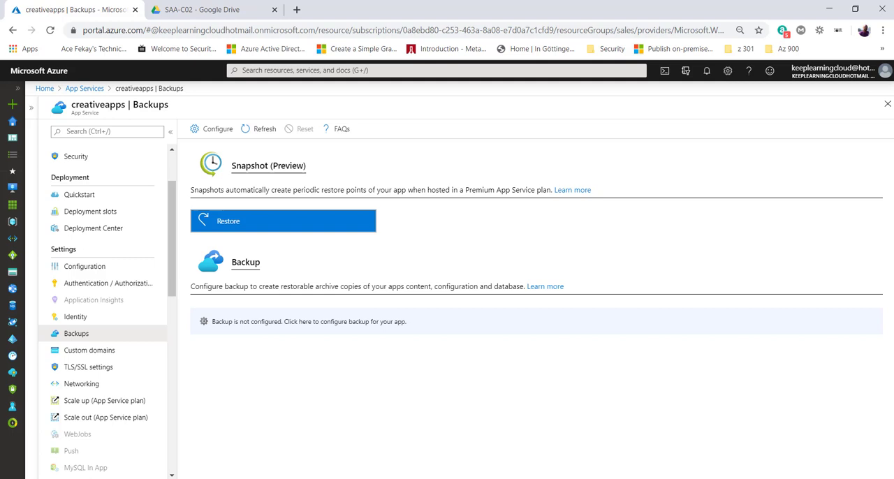
{"action": "mouse_move", "coordinate": [456, 341]}
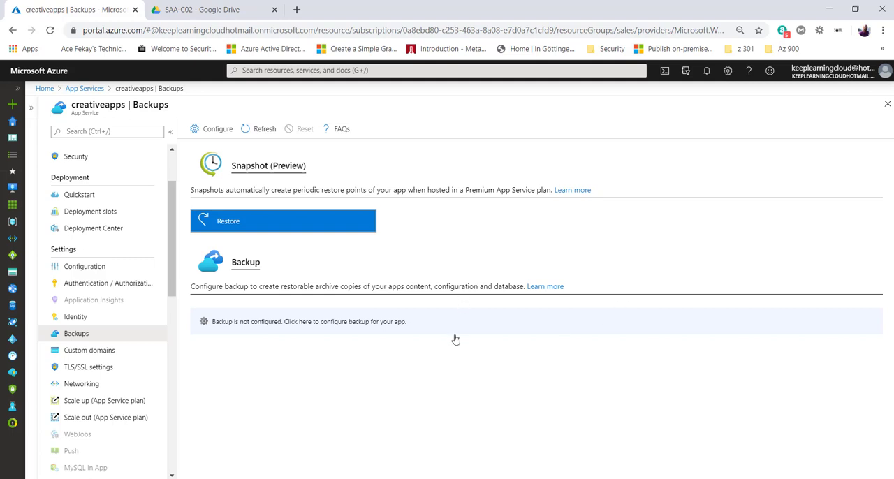
{"action": "mouse_move", "coordinate": [271, 327]}
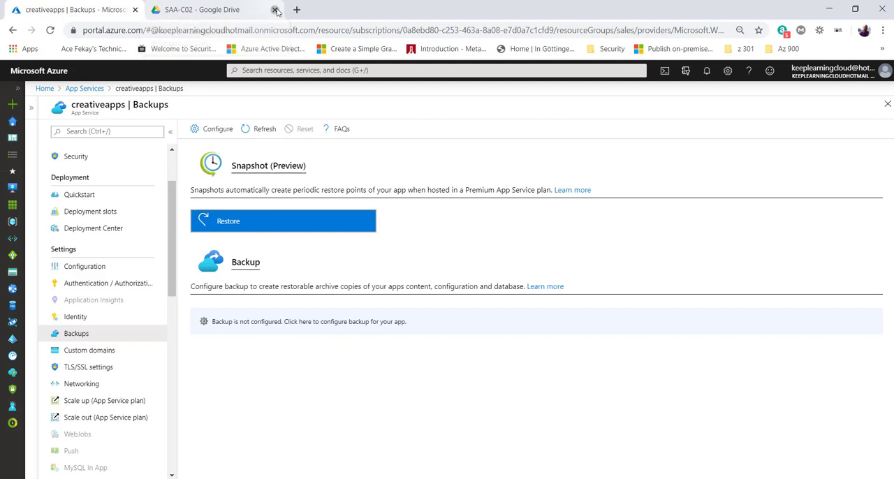
Start Backup Configuration for creativeapps from the 'Backup is not configured' banner
{"action": "left_click", "coordinate": [276, 8]}
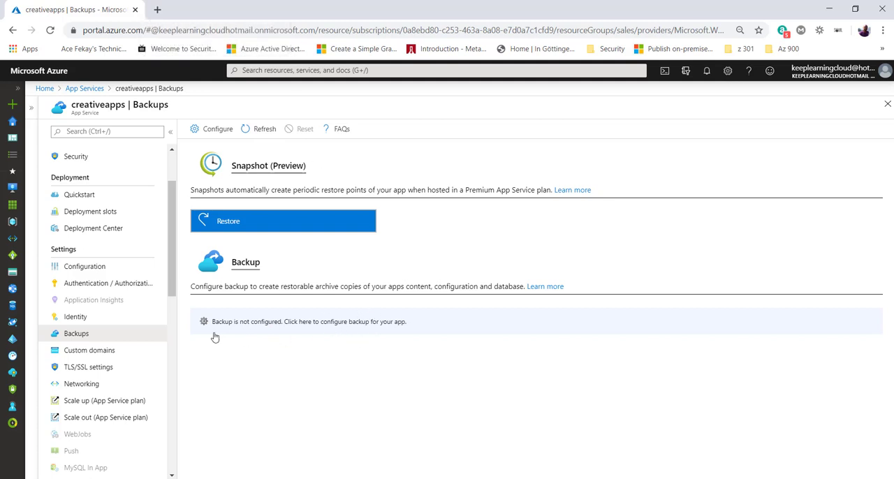
{"action": "mouse_move", "coordinate": [235, 329]}
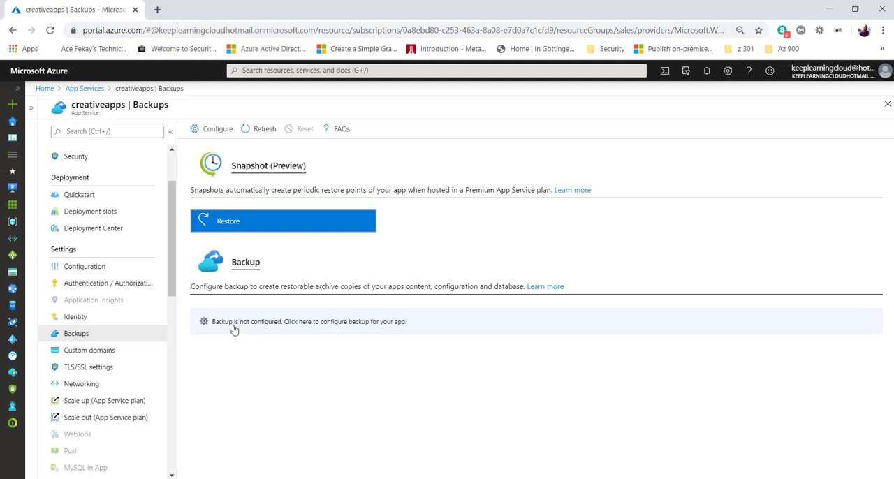
{"action": "mouse_move", "coordinate": [329, 332]}
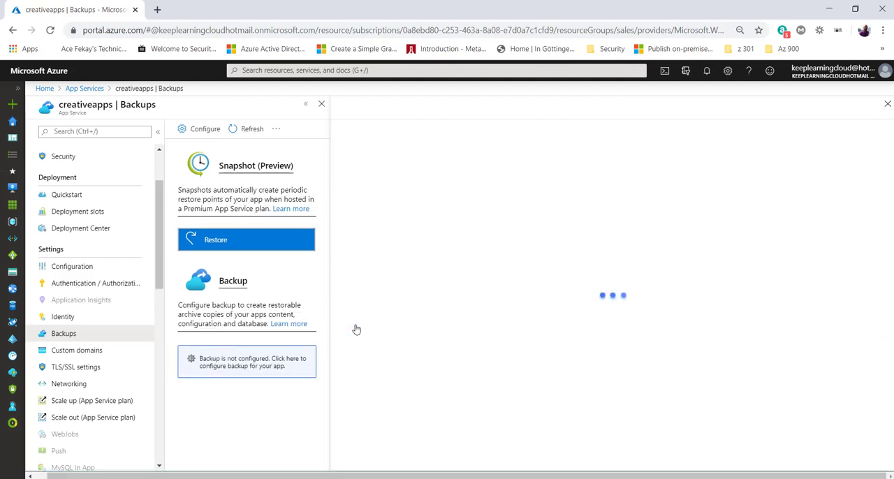
{"action": "left_click", "coordinate": [246, 362]}
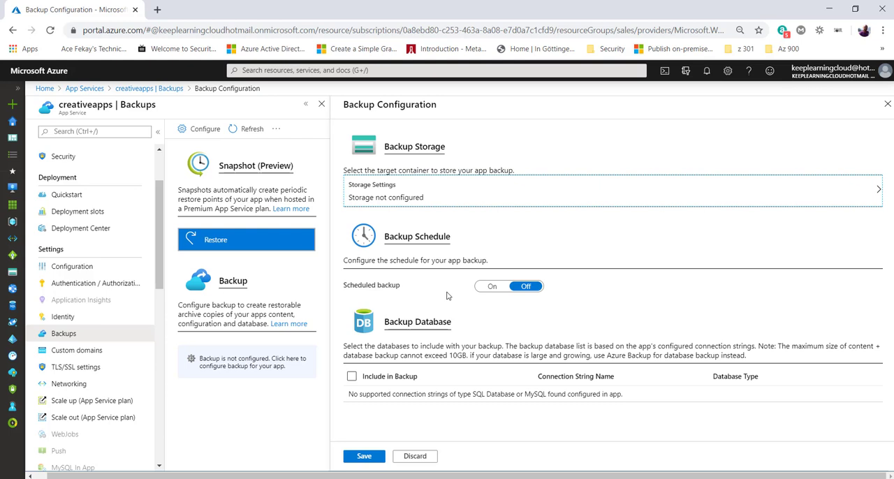
{"action": "mouse_move", "coordinate": [458, 264]}
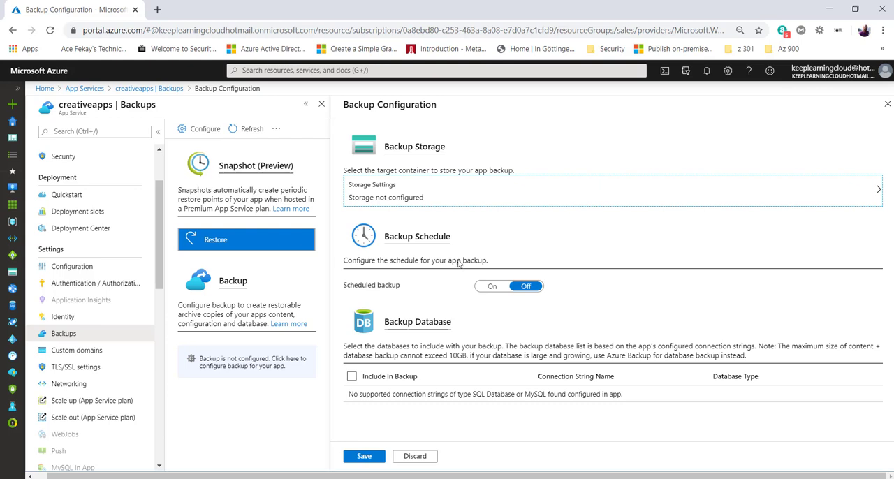
{"action": "double_click", "coordinate": [414, 146]}
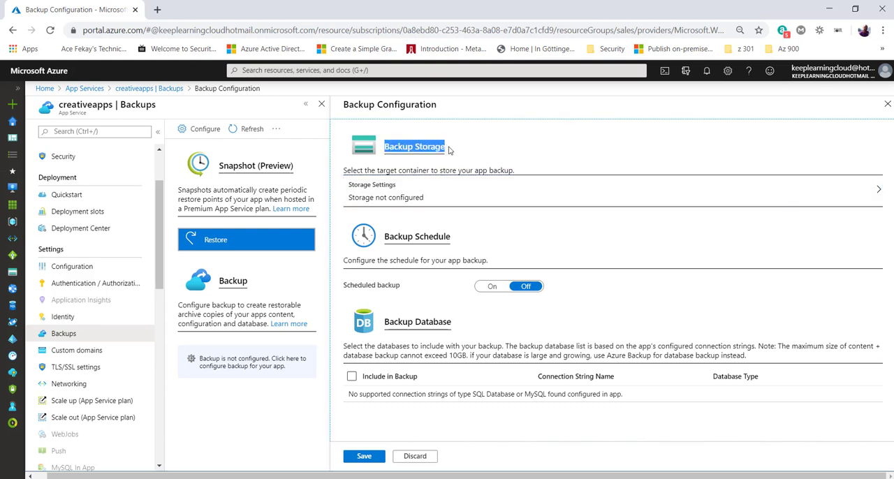
{"action": "mouse_move", "coordinate": [425, 197]}
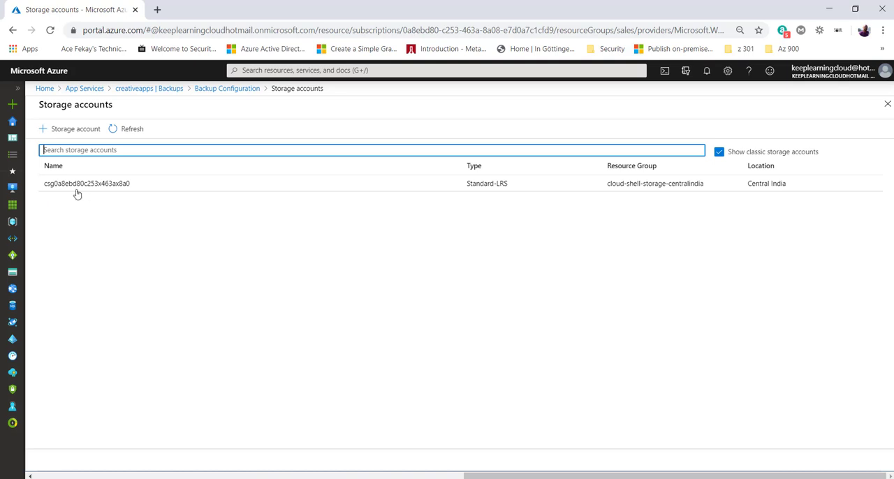
{"action": "mouse_move", "coordinate": [164, 229]}
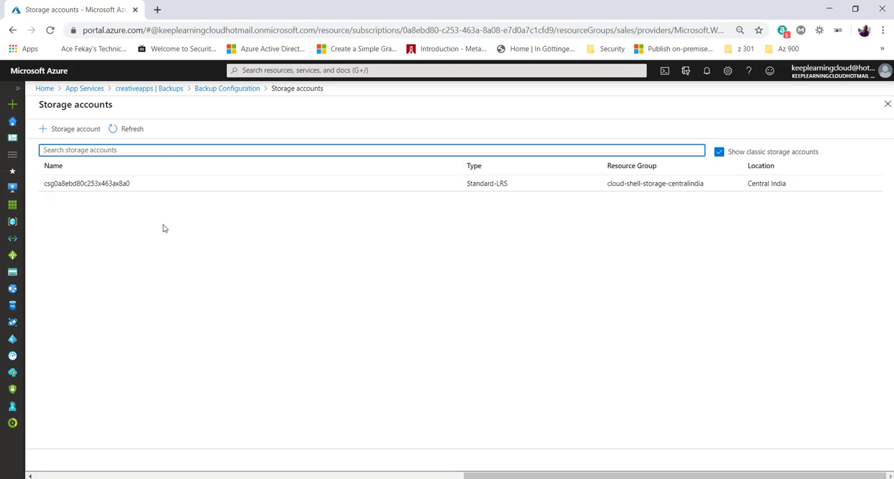
{"action": "mouse_move", "coordinate": [70, 133]}
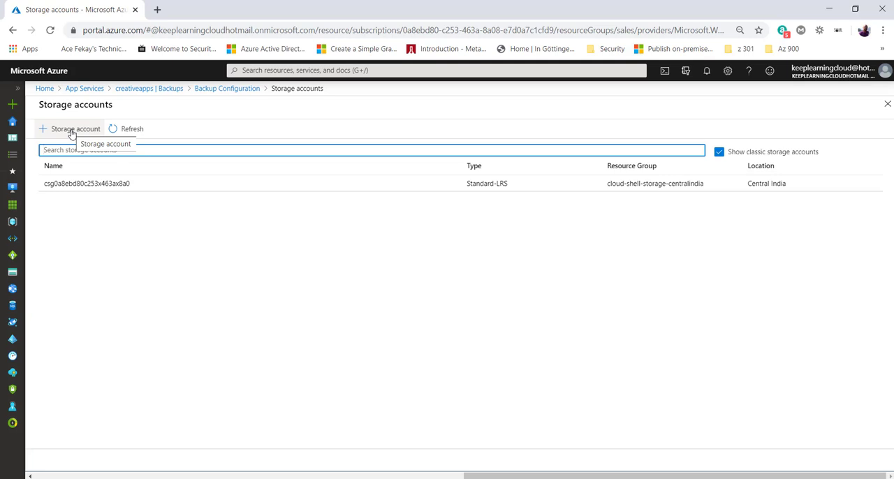
Point backup storage to the 'test' container in the existing storage account
{"action": "left_click", "coordinate": [86, 183]}
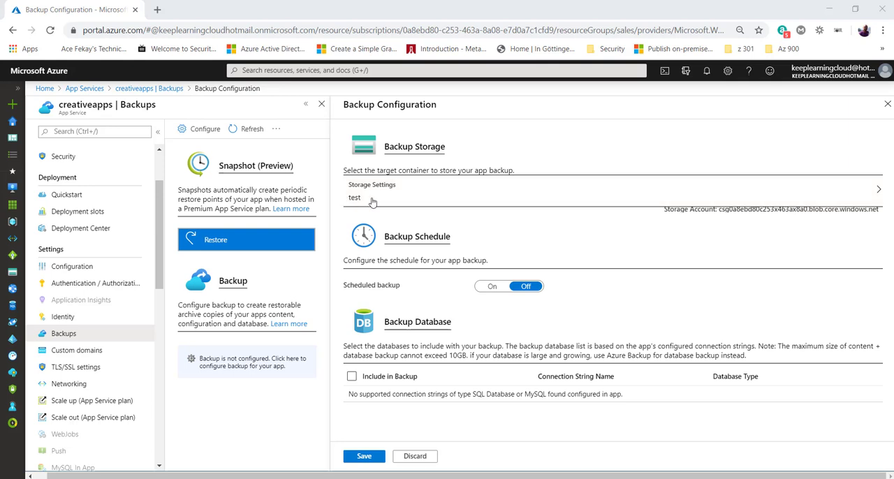
{"action": "mouse_move", "coordinate": [746, 232]}
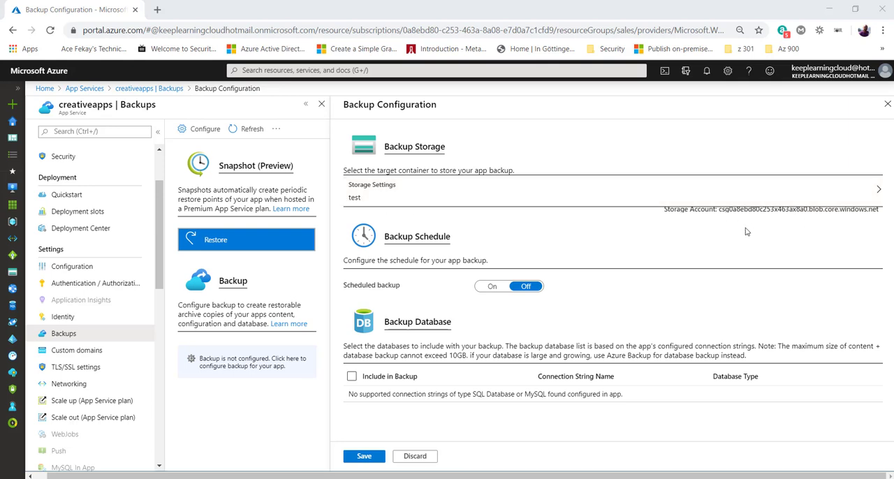
{"action": "mouse_move", "coordinate": [685, 229]}
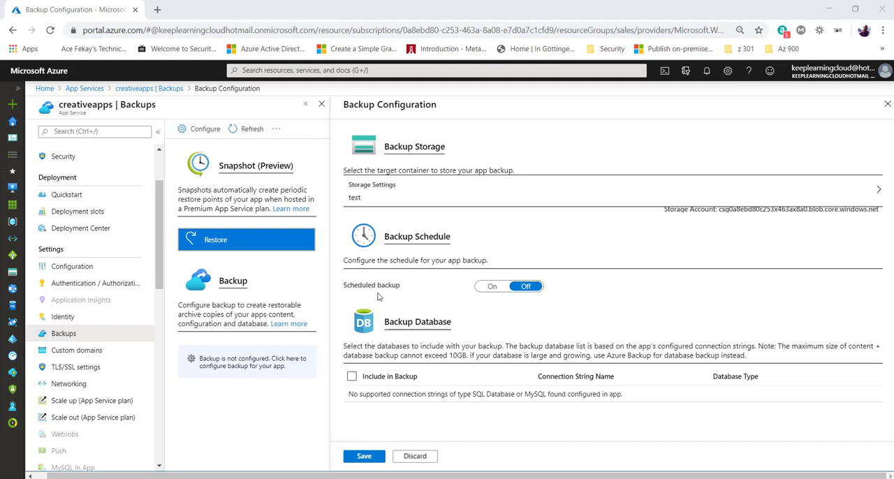
{"action": "mouse_move", "coordinate": [439, 291]}
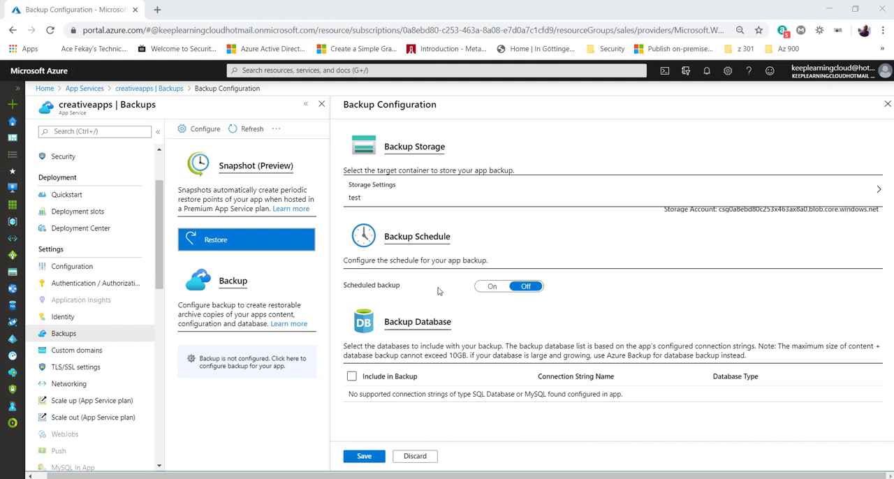
Turn scheduled backup on to run every 1 hour, retaining 30 days with at least one backup kept
{"action": "left_click", "coordinate": [492, 287]}
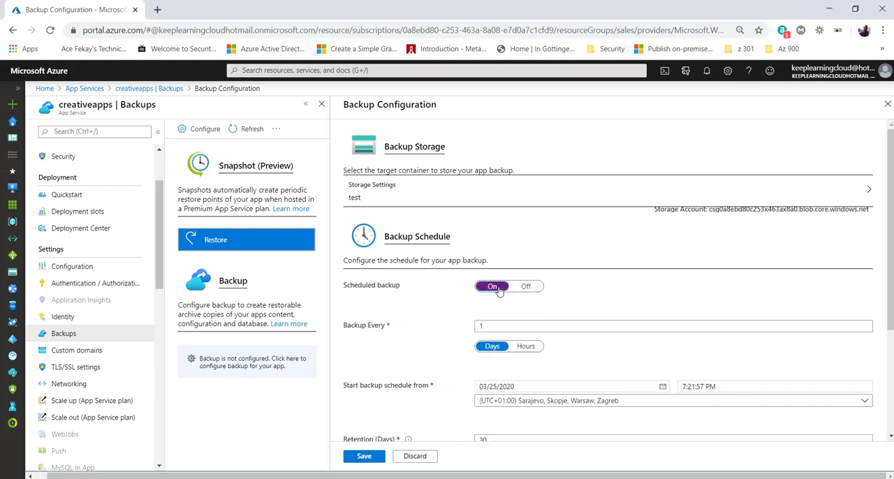
{"action": "scroll", "scroll_direction": "down", "scroll_amount": 3}
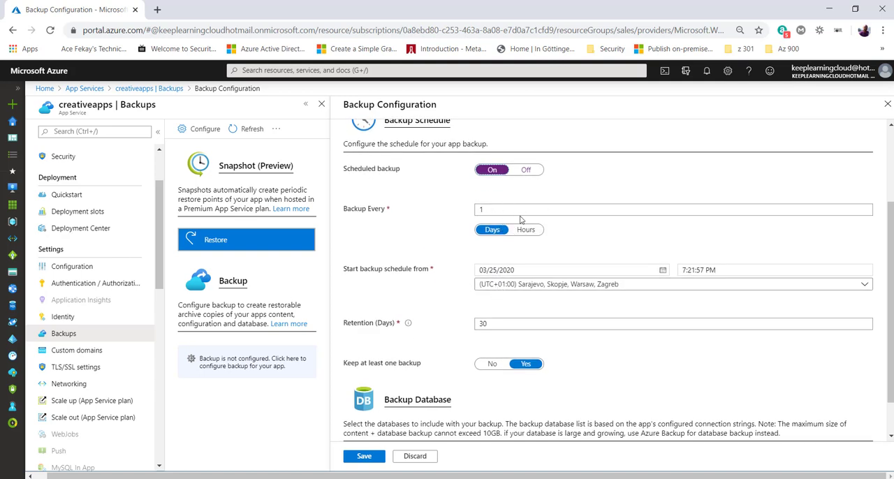
{"action": "mouse_move", "coordinate": [352, 219]}
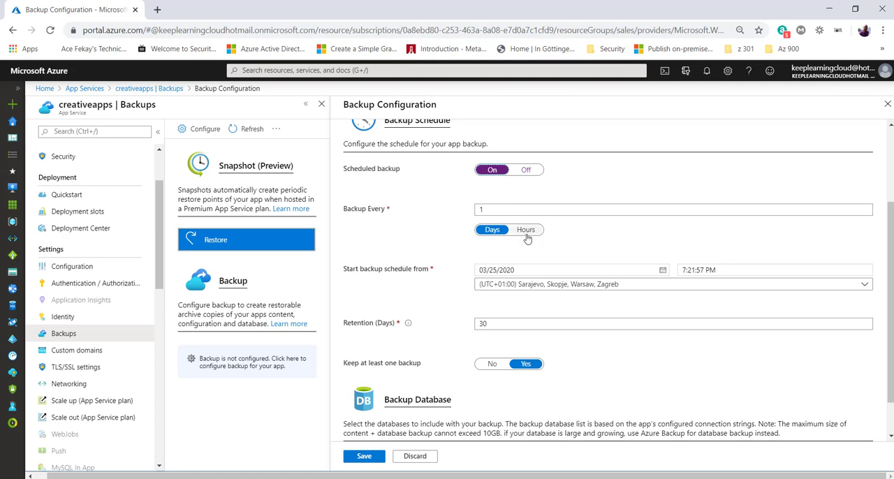
{"action": "left_click", "coordinate": [526, 229]}
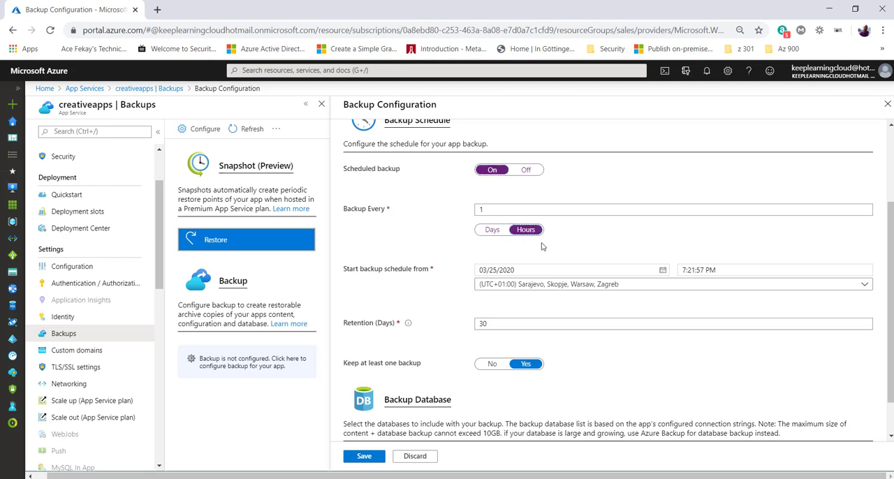
{"action": "mouse_move", "coordinate": [545, 247]}
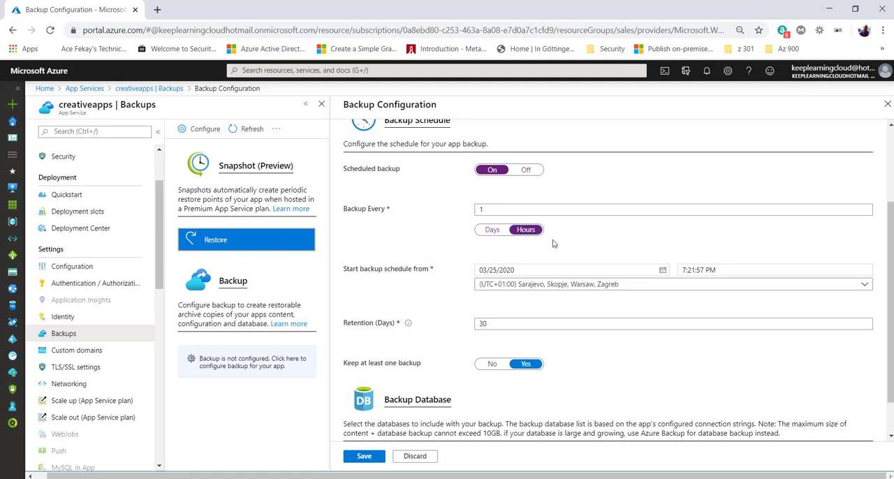
{"action": "scroll", "scroll_direction": "down", "scroll_amount": 3}
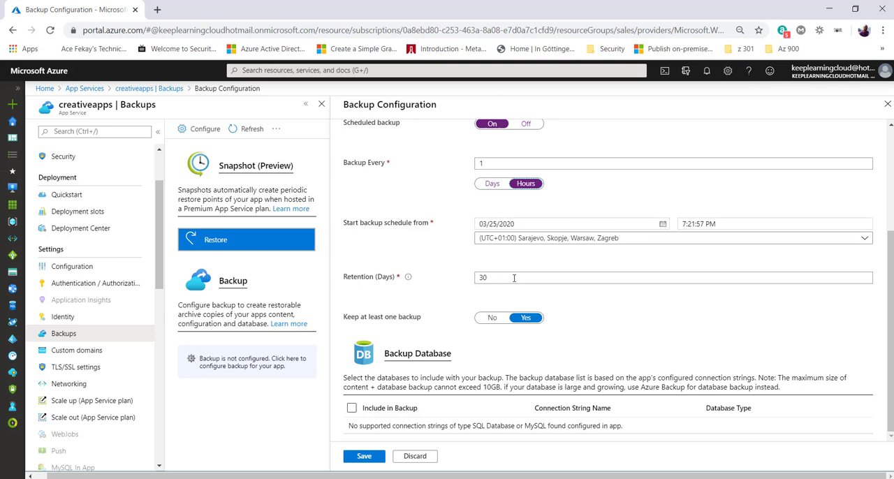
{"action": "mouse_move", "coordinate": [531, 327]}
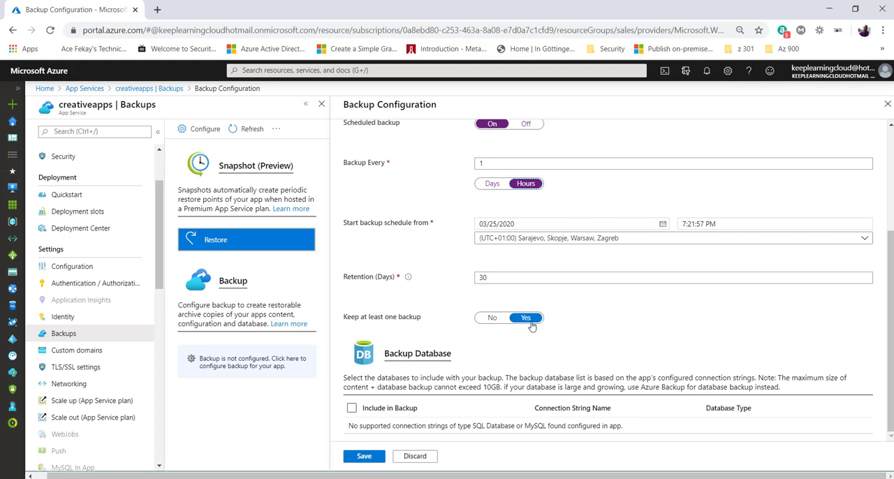
{"action": "mouse_move", "coordinate": [533, 328]}
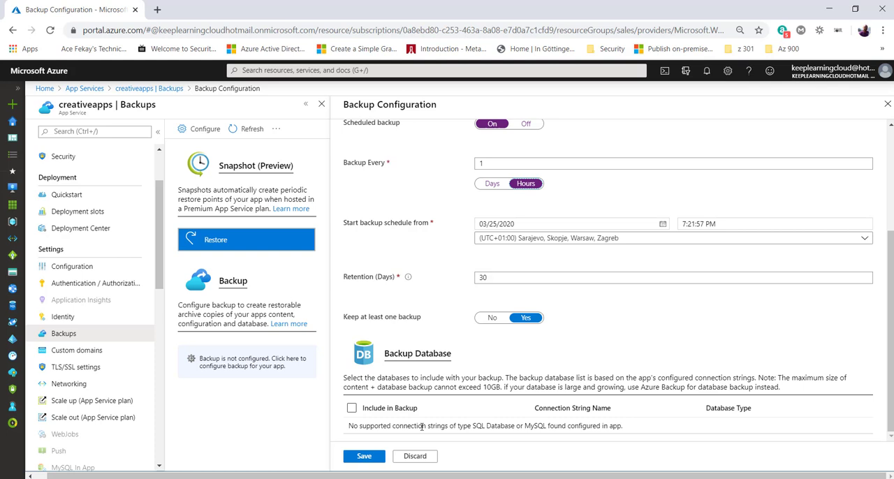
{"action": "scroll", "scroll_direction": "up", "scroll_amount": 3}
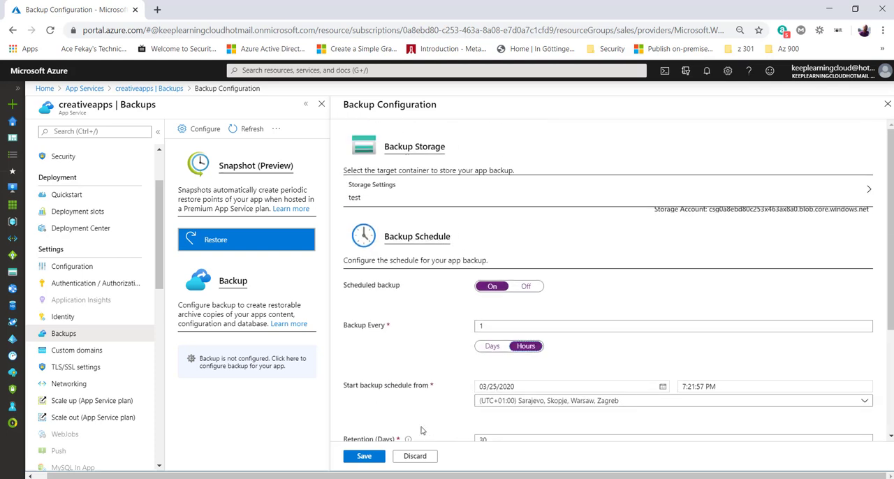